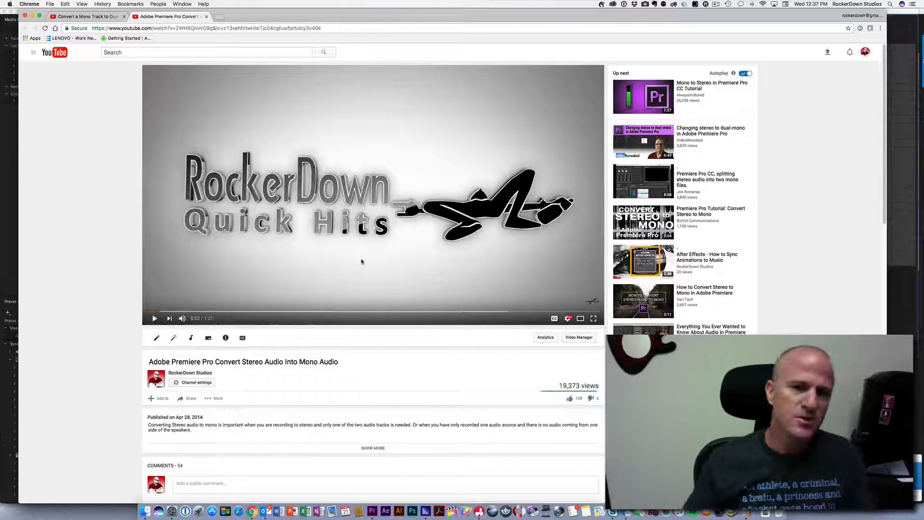
# Switch from macOS to Adobe Premiere Pro showing the 00002.MTS sequence timeline.
pyautogui.scroll(-3)
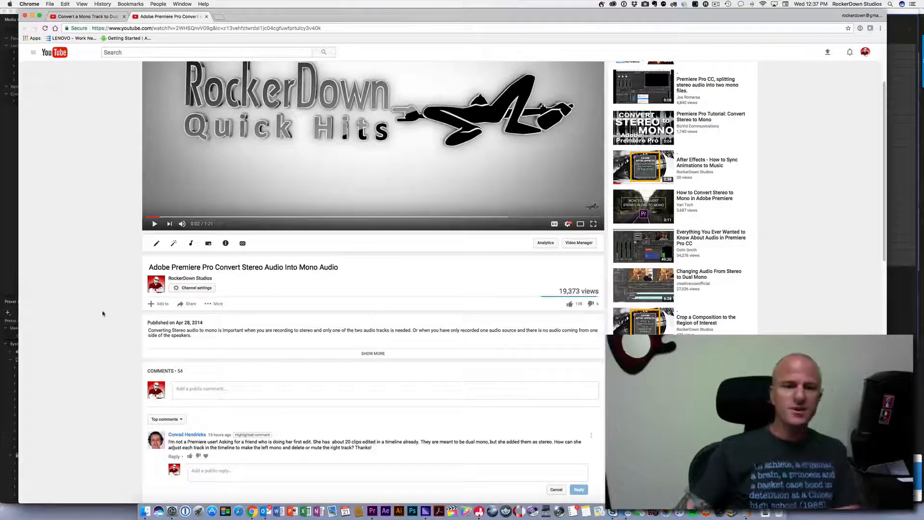
pyautogui.scroll(-3)
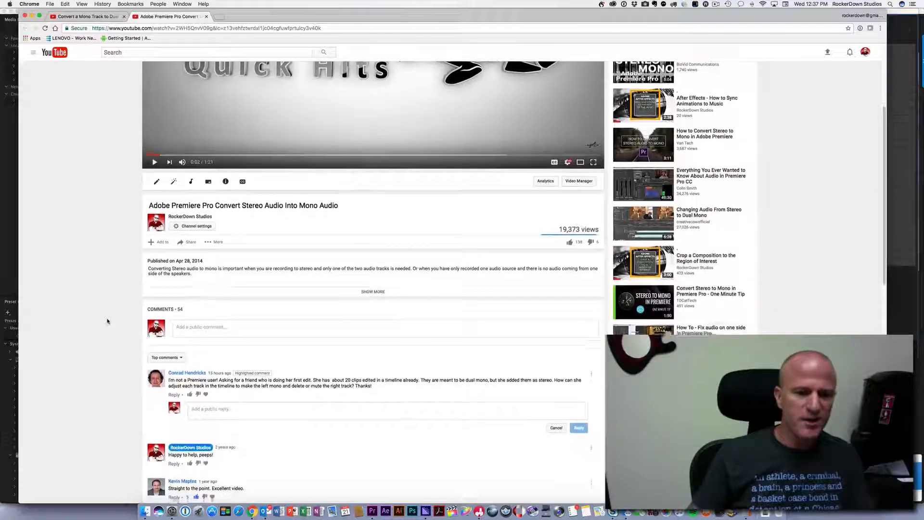
pyautogui.scroll(-3)
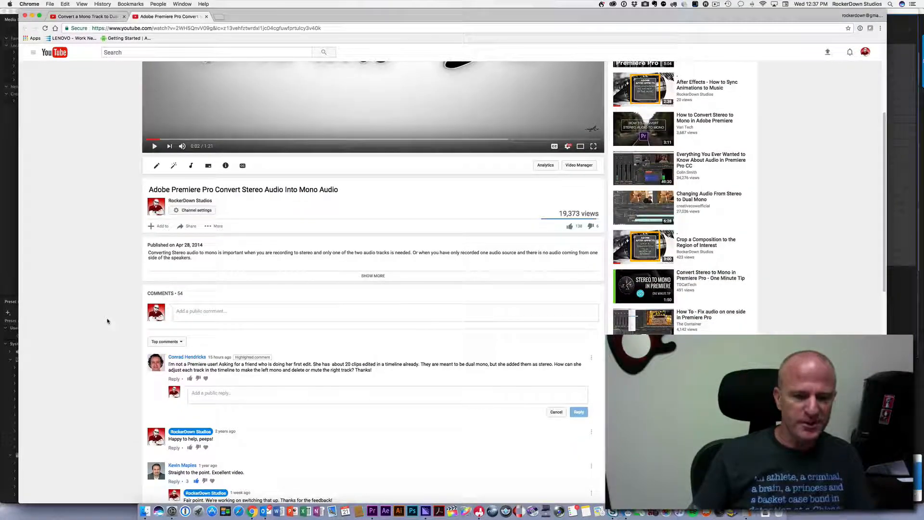
pyautogui.scroll(-3)
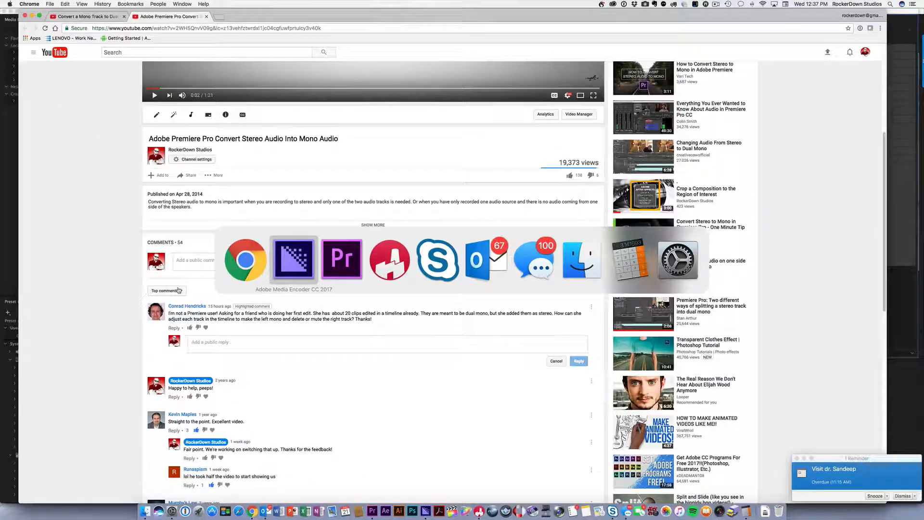
pyautogui.click(341, 259)
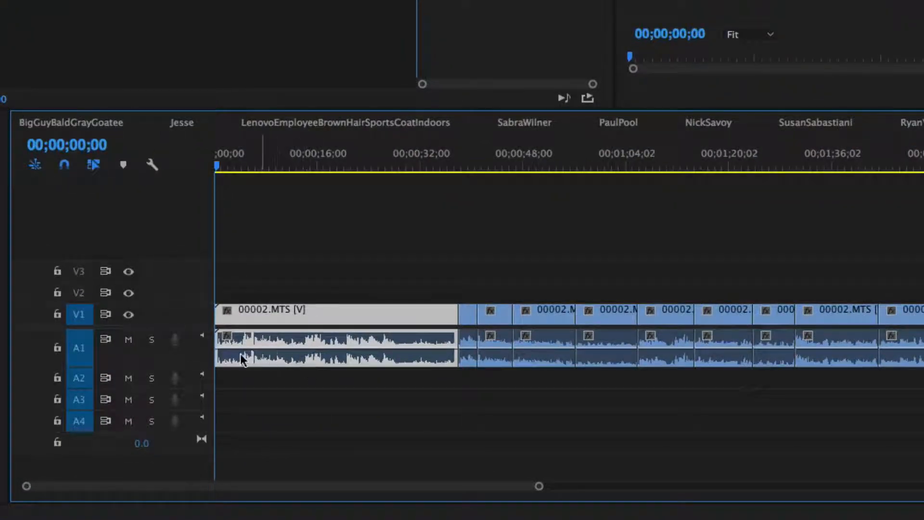
# Remap the first 00002.MTS clip's Audio Channels so the right channel feeds from the right source.
pyautogui.rightClick(242, 360)
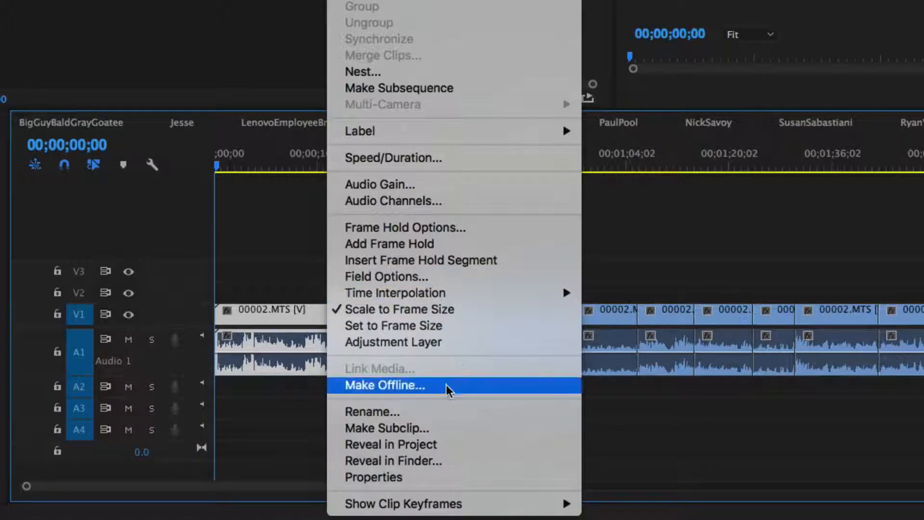
pyautogui.click(392, 201)
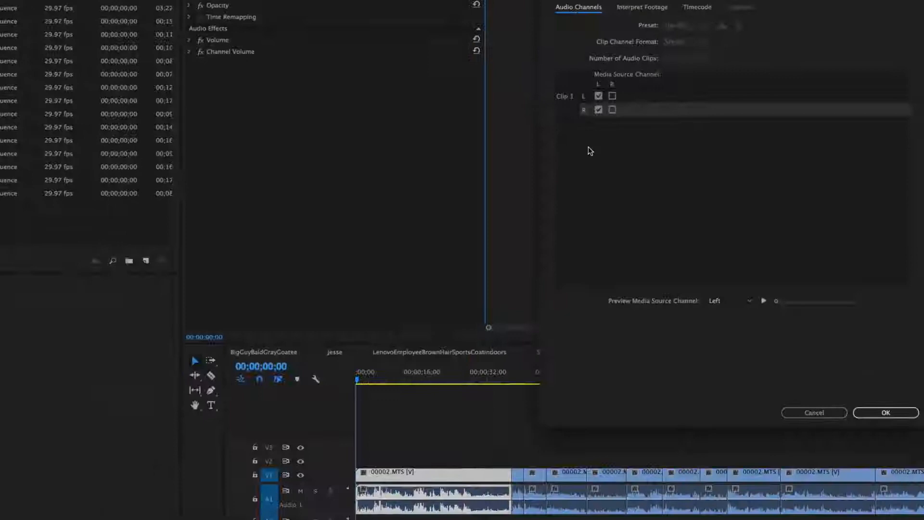
pyautogui.click(611, 110)
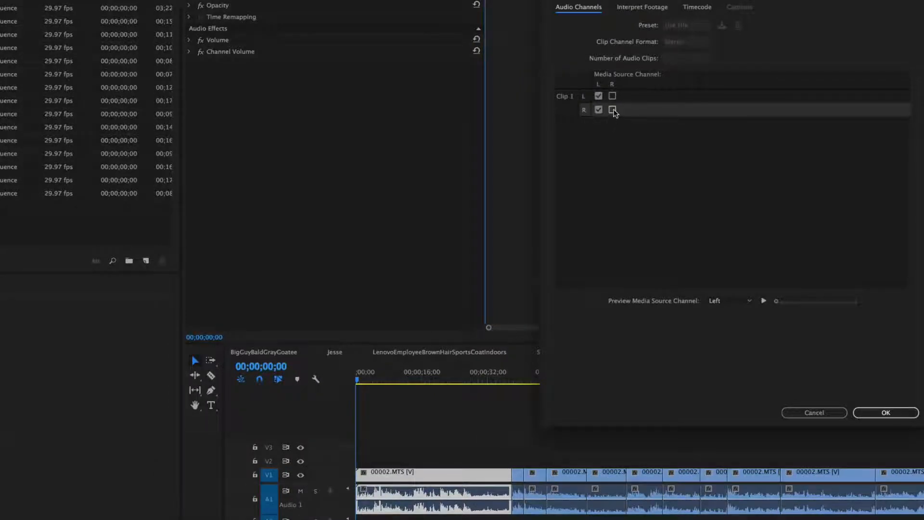
pyautogui.click(613, 110)
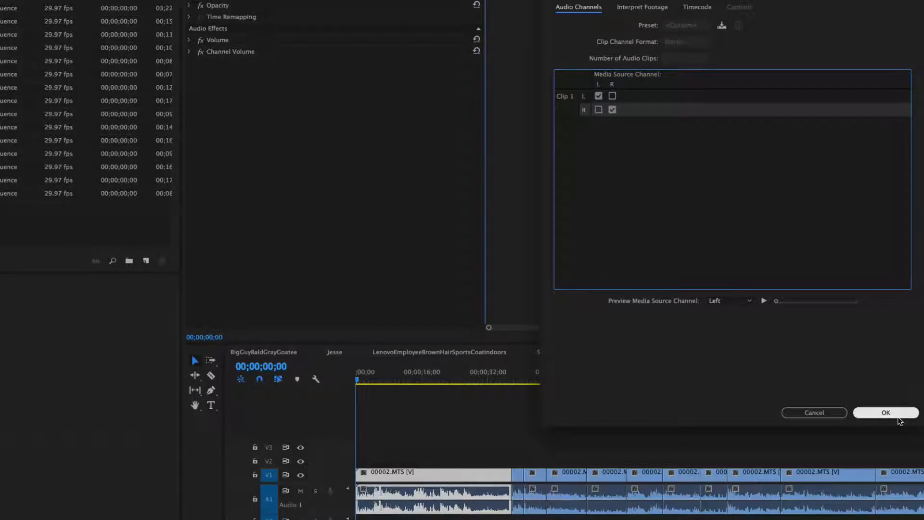
pyautogui.click(885, 412)
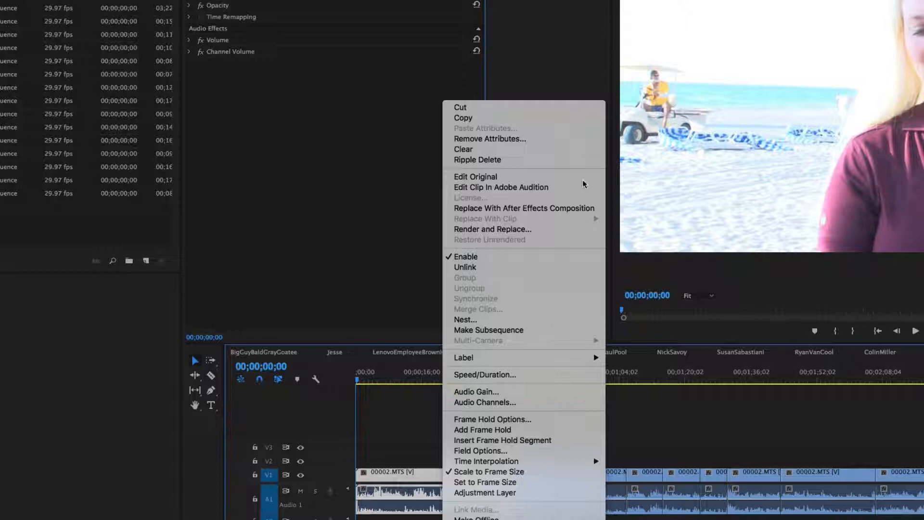
pyautogui.moveTo(562, 247)
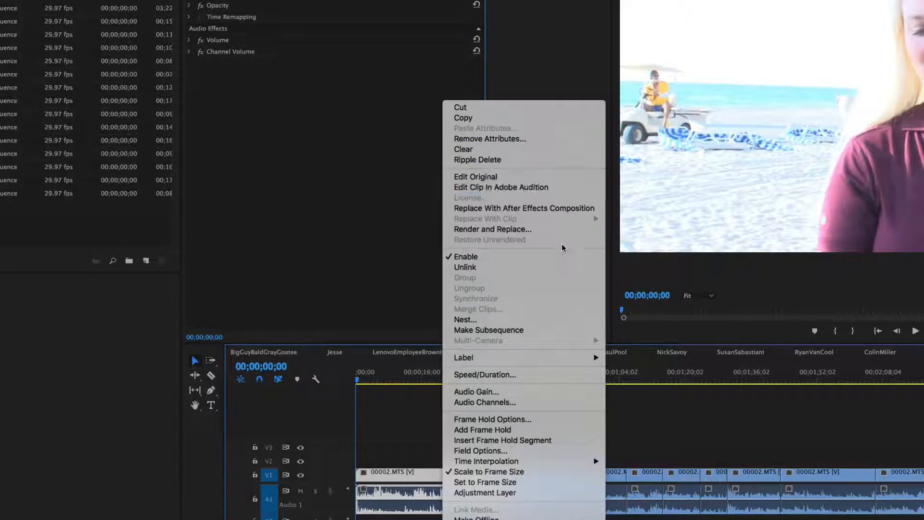
pyautogui.moveTo(522, 298)
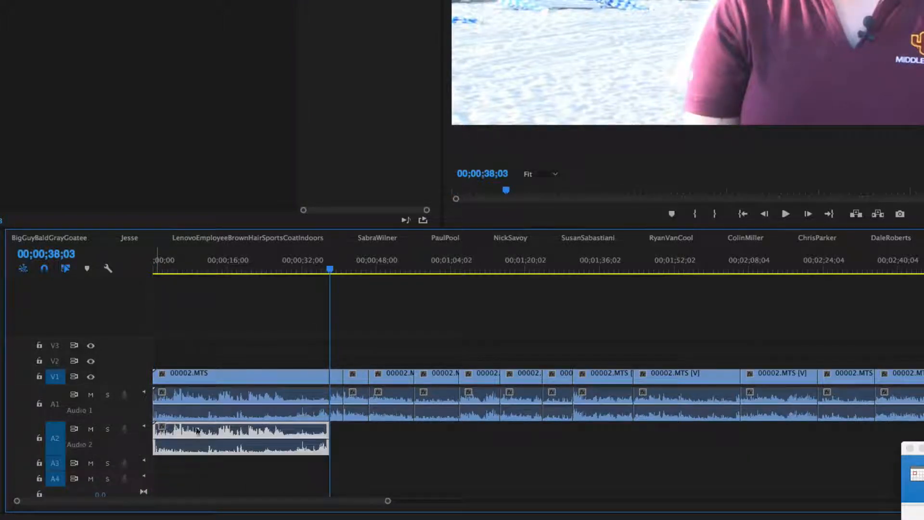
# Review the A1 clip's Audio Channels mapping, then bring up editing options for the A2 copy.
pyautogui.click(241, 424)
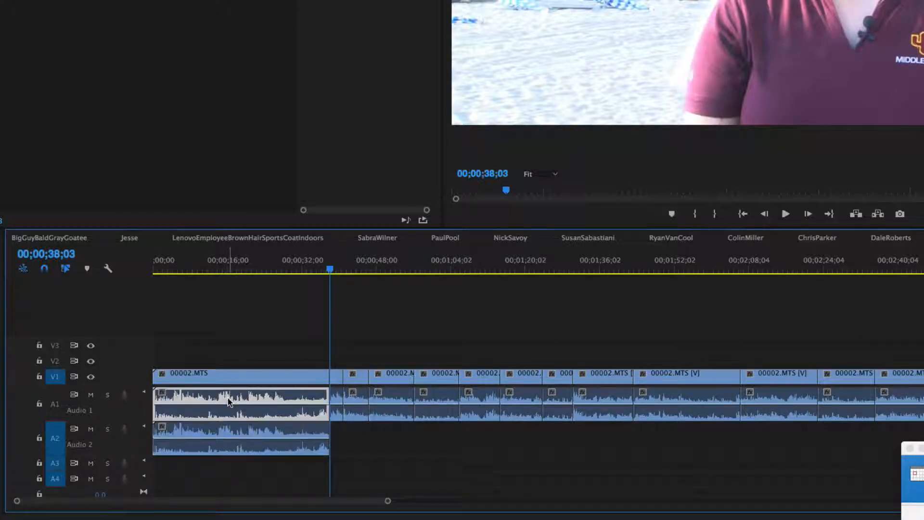
pyautogui.rightClick(229, 402)
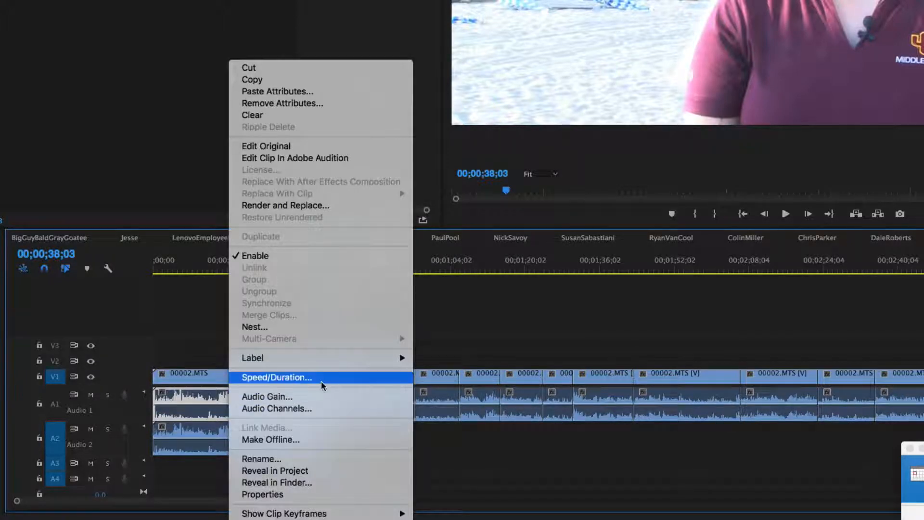
pyautogui.click(276, 409)
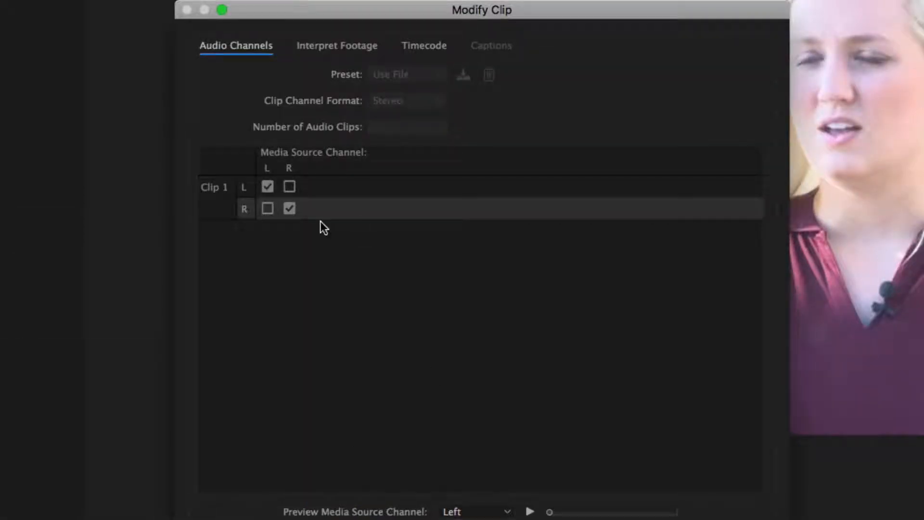
pyautogui.click(266, 208)
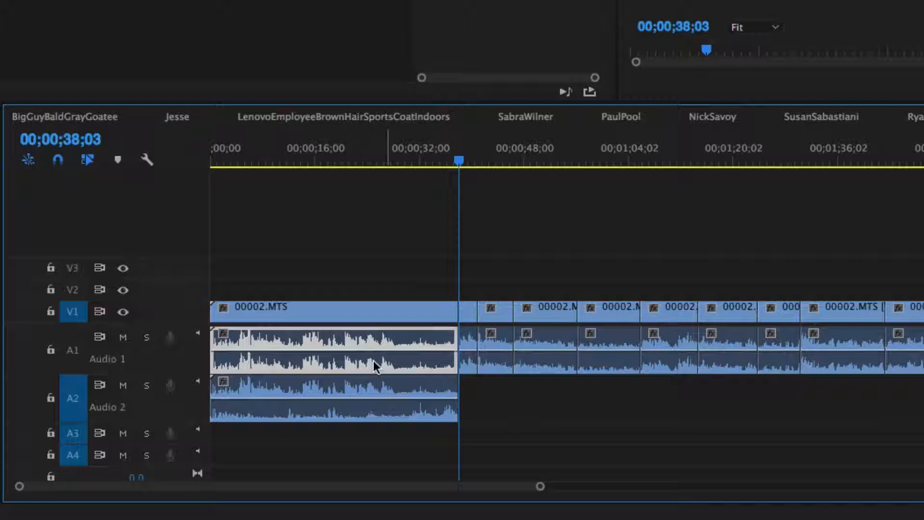
pyautogui.rightClick(377, 365)
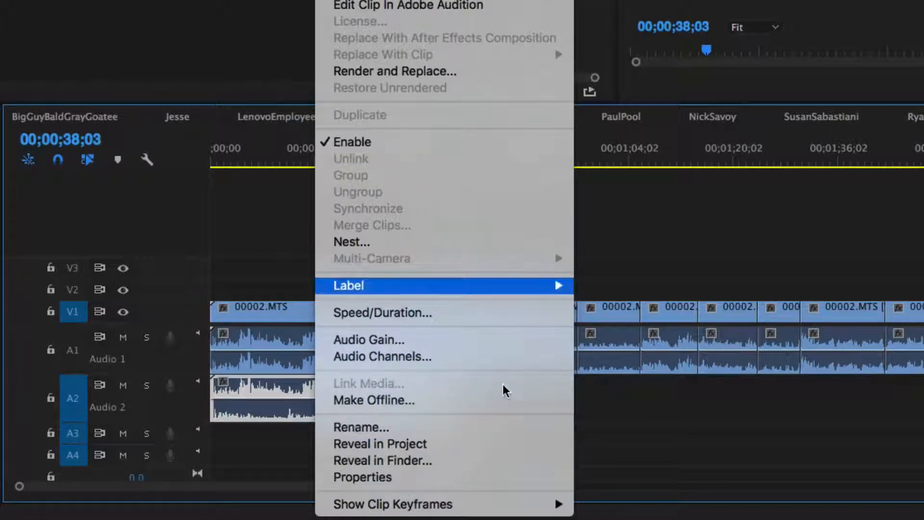